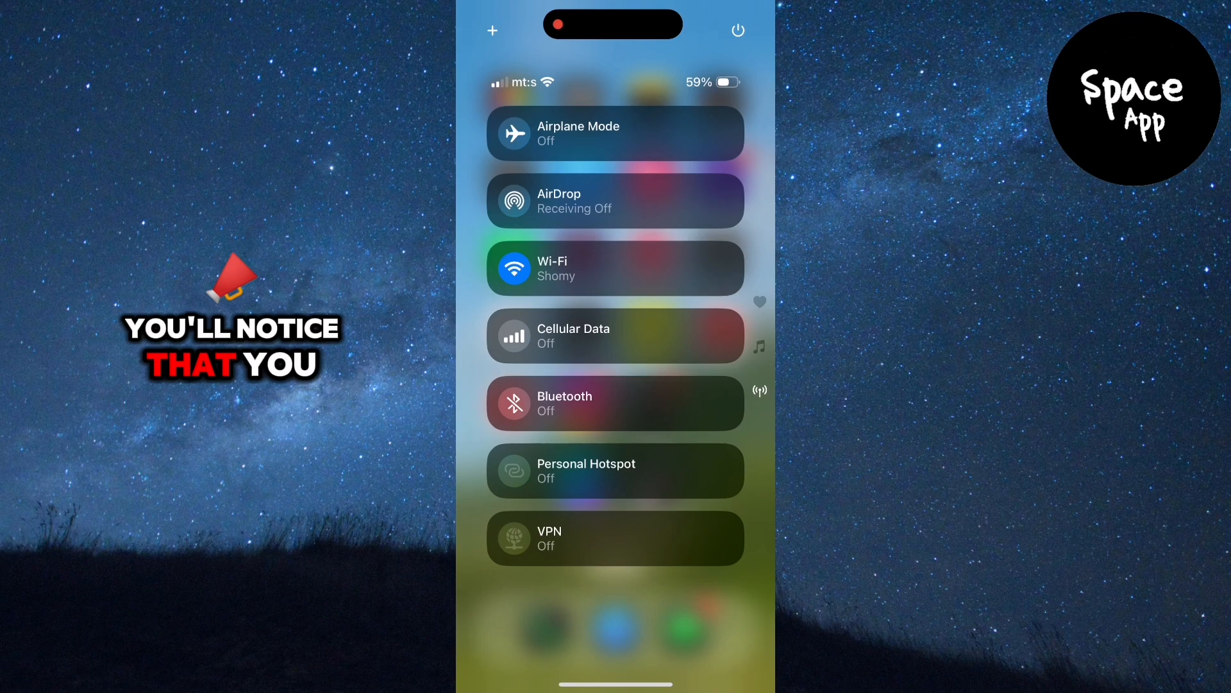
Step: Swipe to the connectivity controls page and delete it with its minus badge
scroll(left, 3)
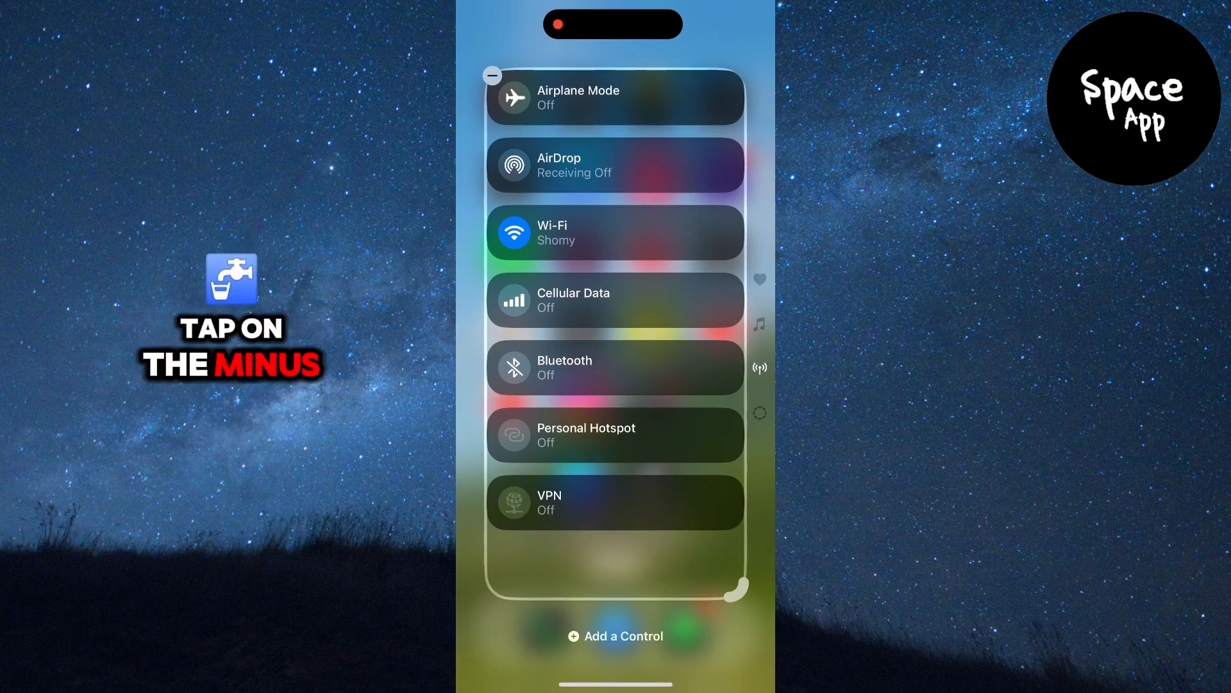
click(493, 75)
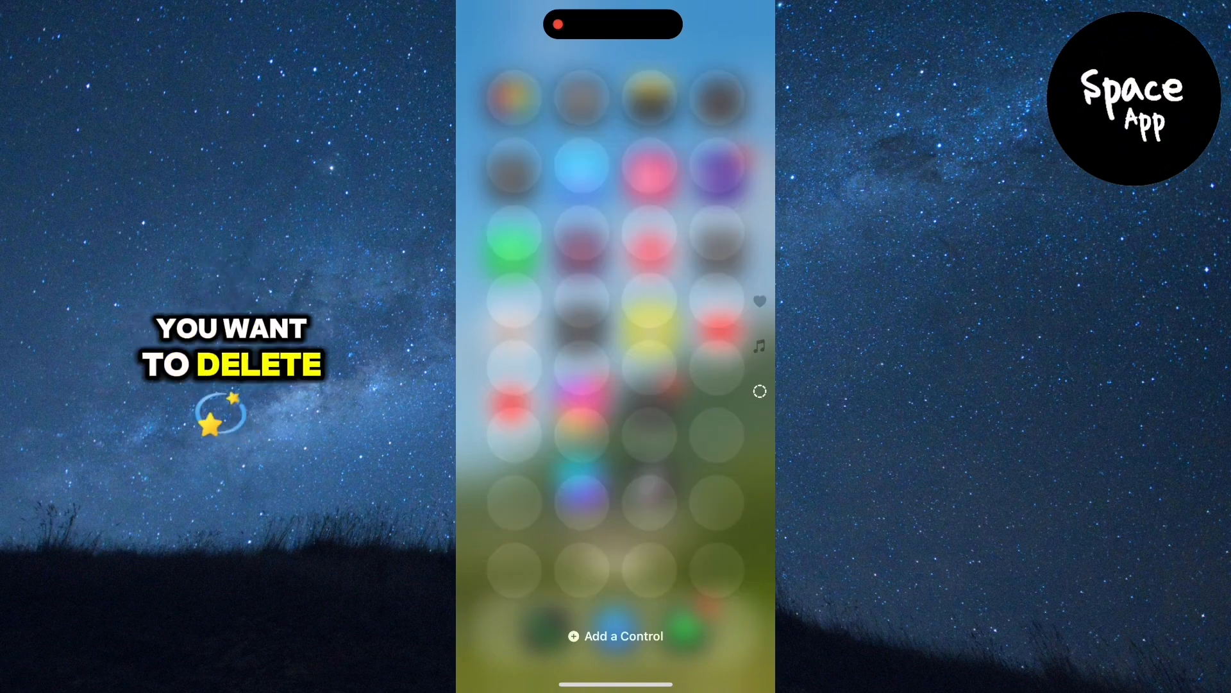